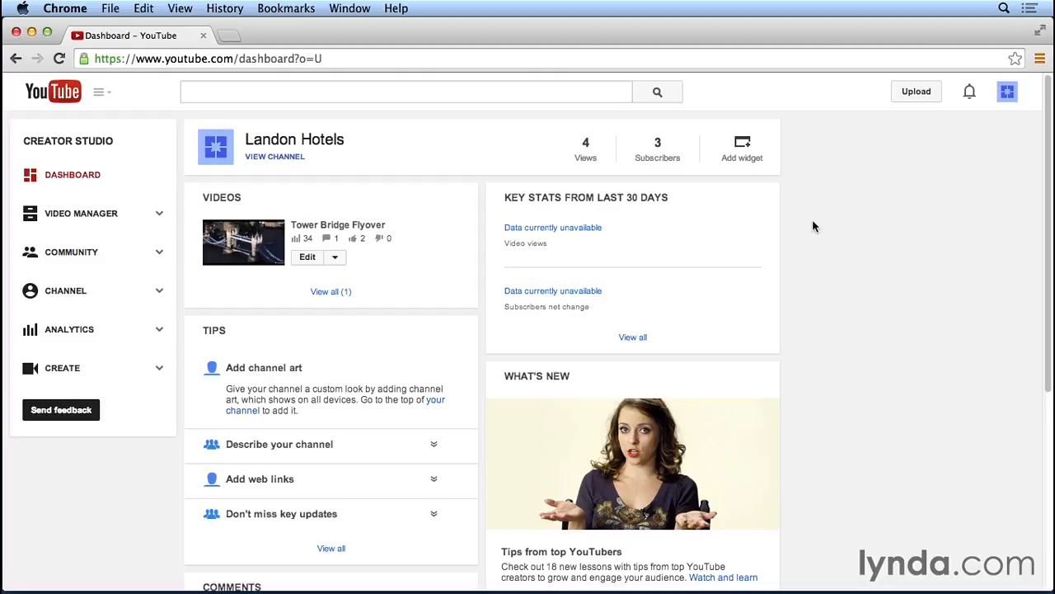
mouse_move(336, 174)
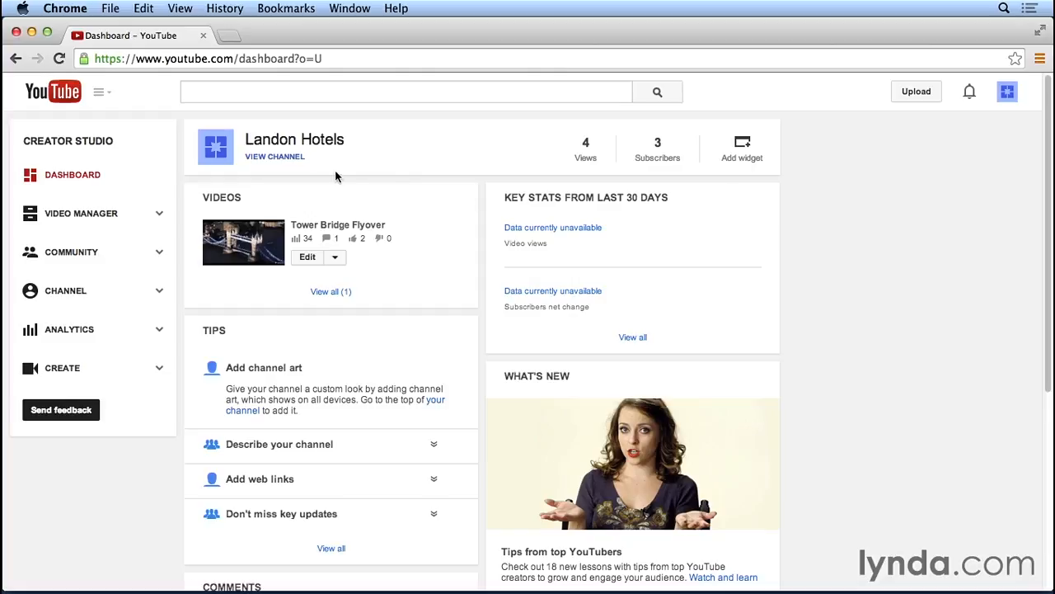
mouse_move(274, 155)
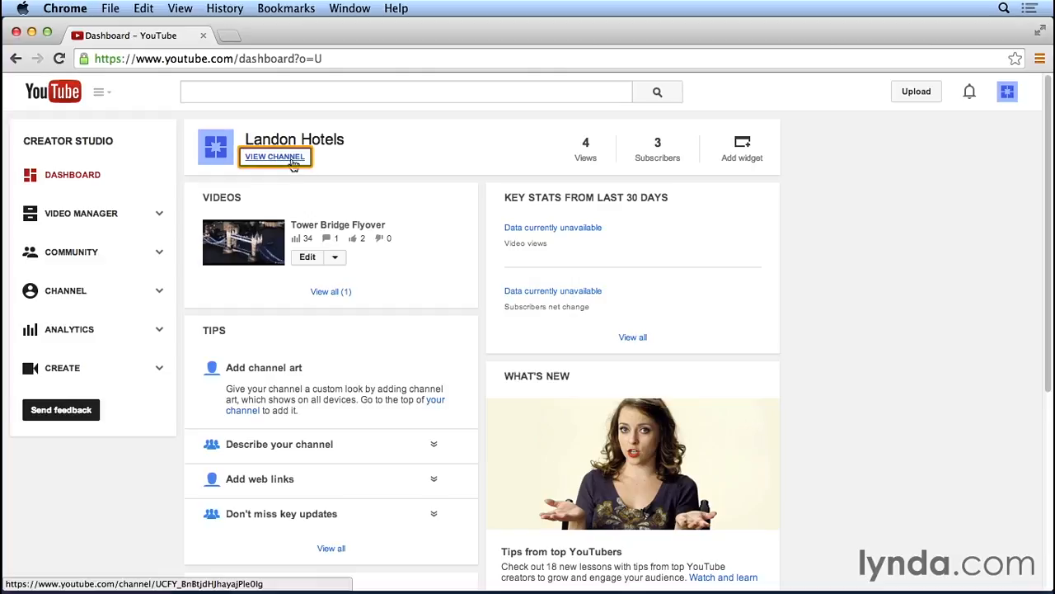
Step: Go to the Landon Hotels channel page via View Channel on the dashboard
click(273, 157)
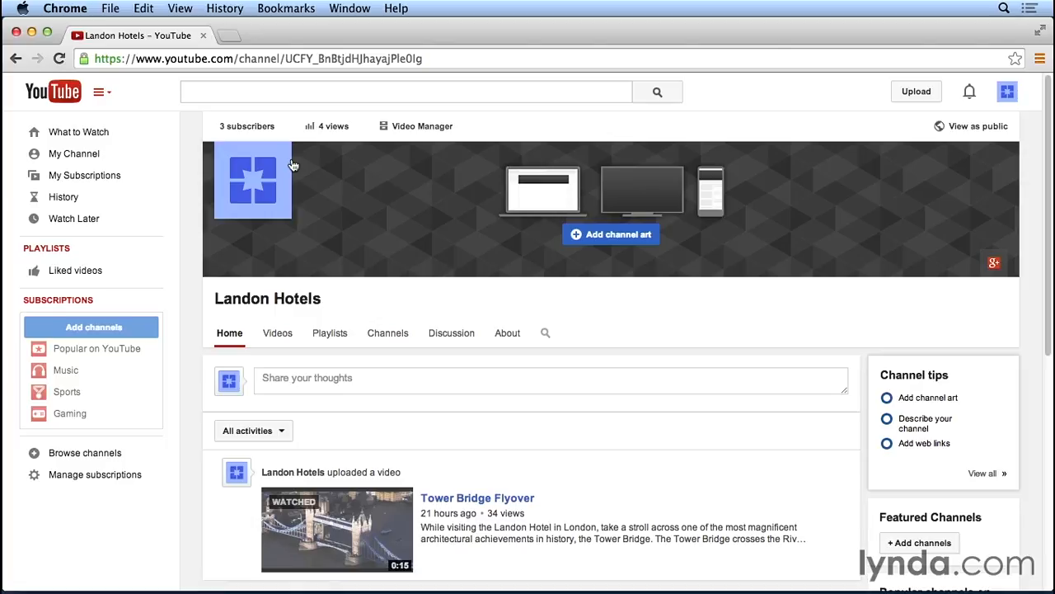
mouse_move(331, 305)
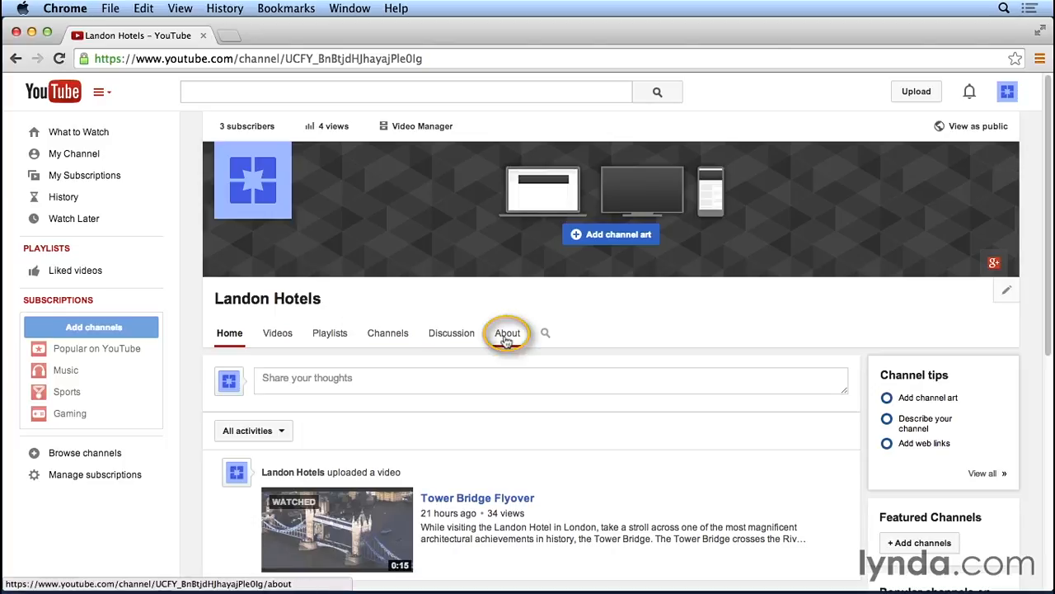
Step: Switch the Landon Hotels channel page to its About section
click(508, 334)
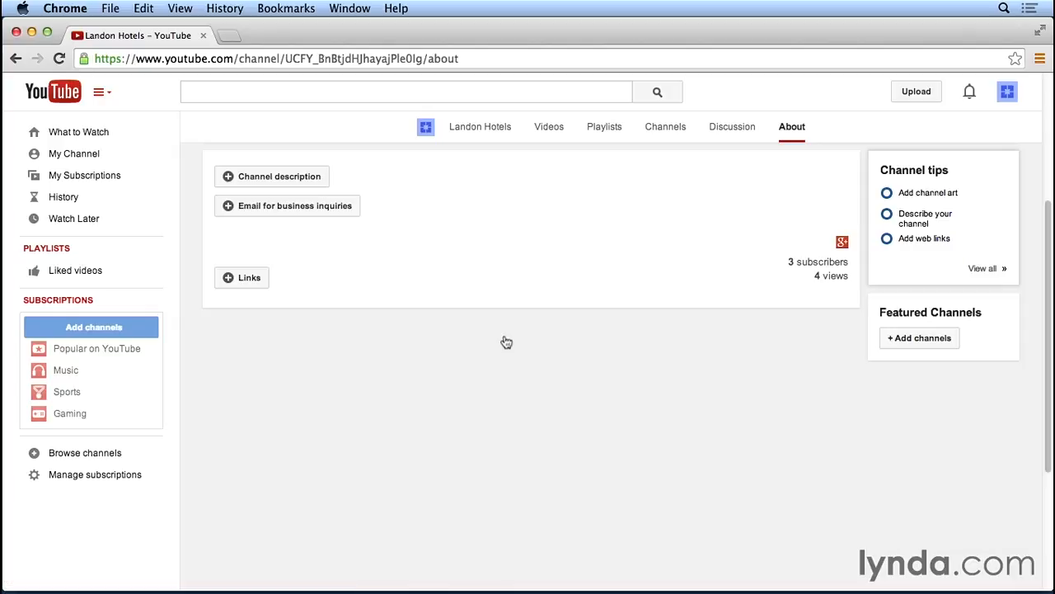
mouse_move(399, 225)
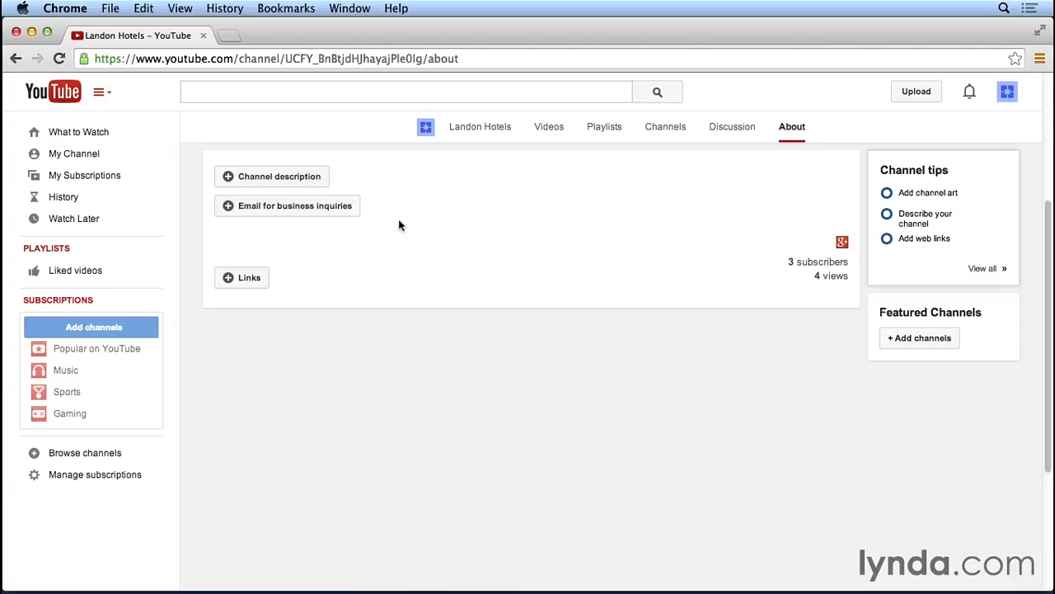
mouse_move(355, 178)
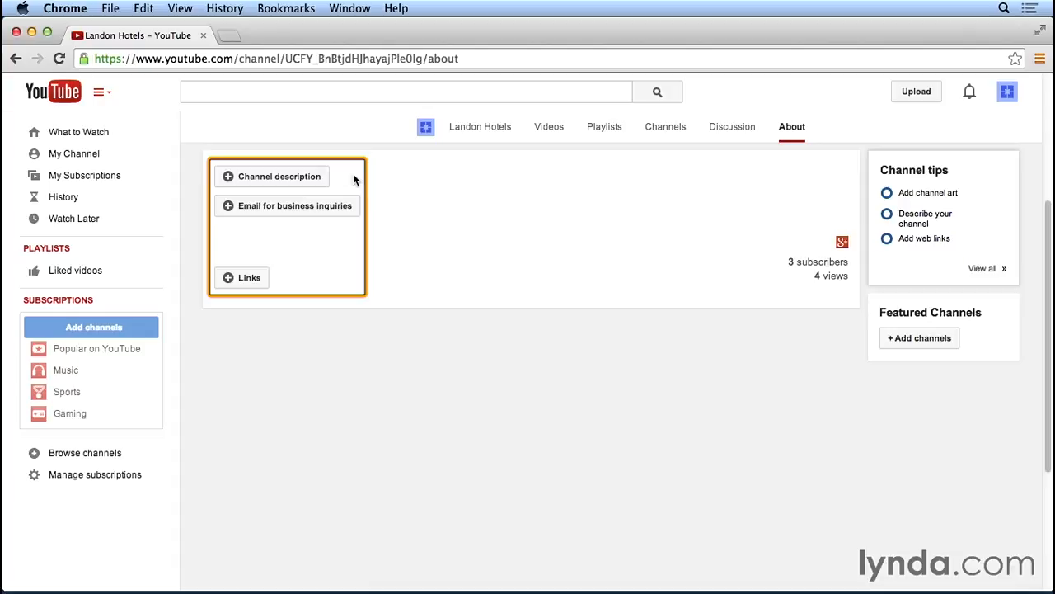
mouse_move(357, 257)
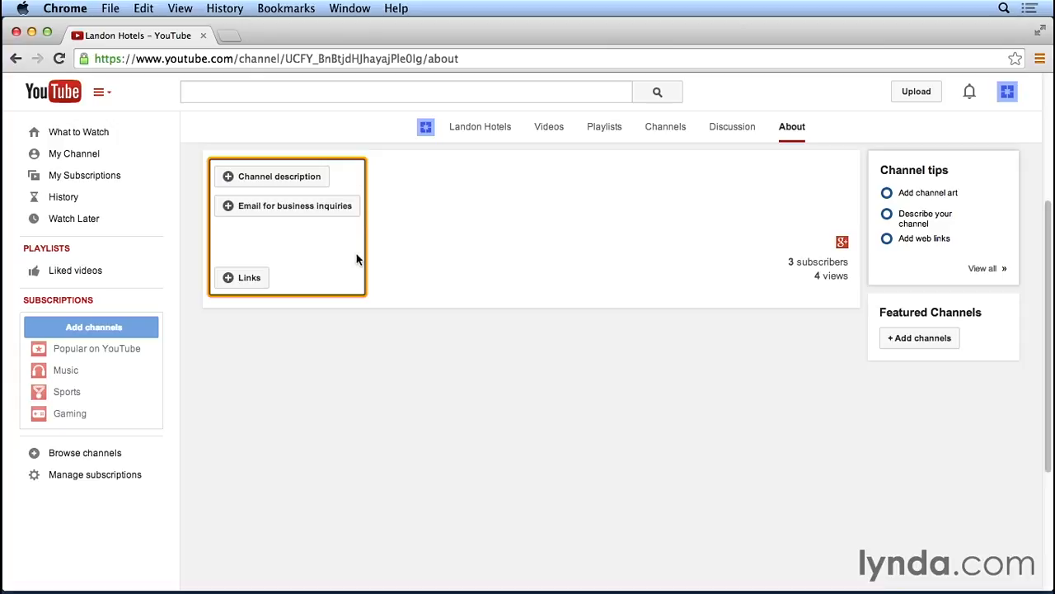
mouse_move(358, 272)
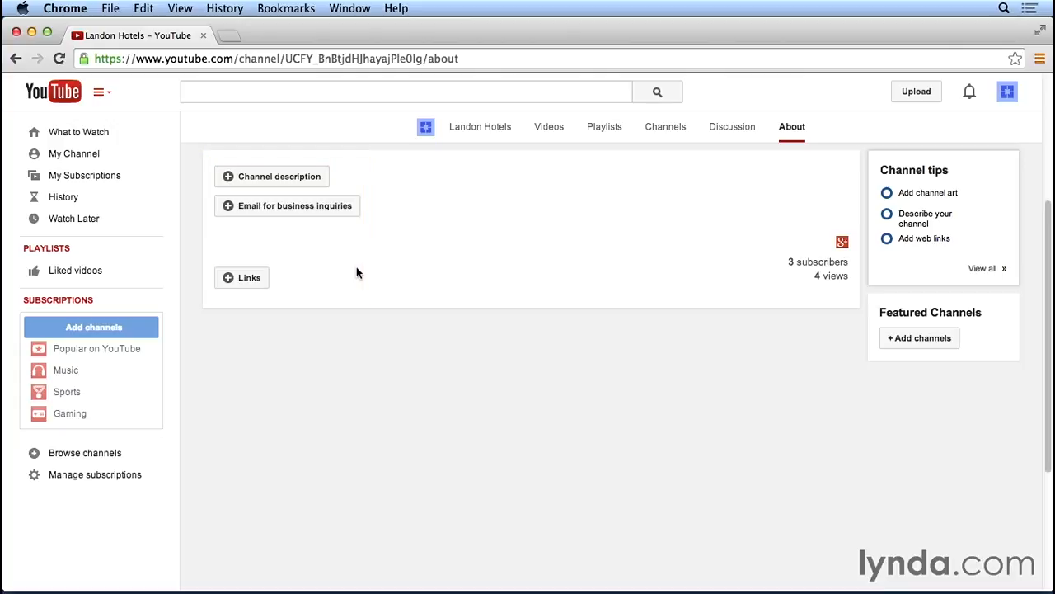
mouse_move(322, 211)
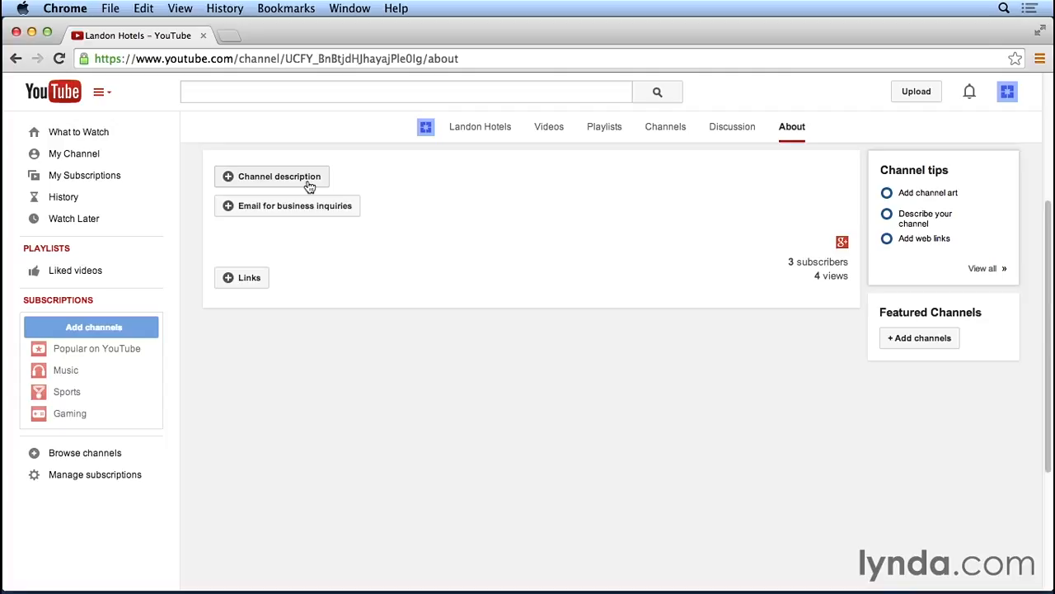
Step: Start a new channel description on the About page
click(272, 176)
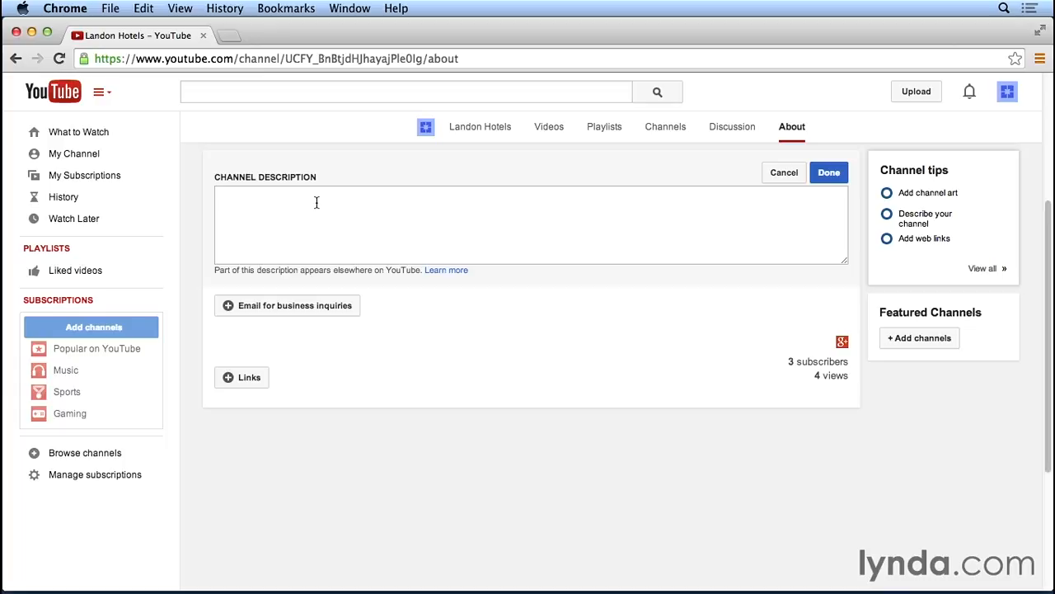
mouse_move(333, 218)
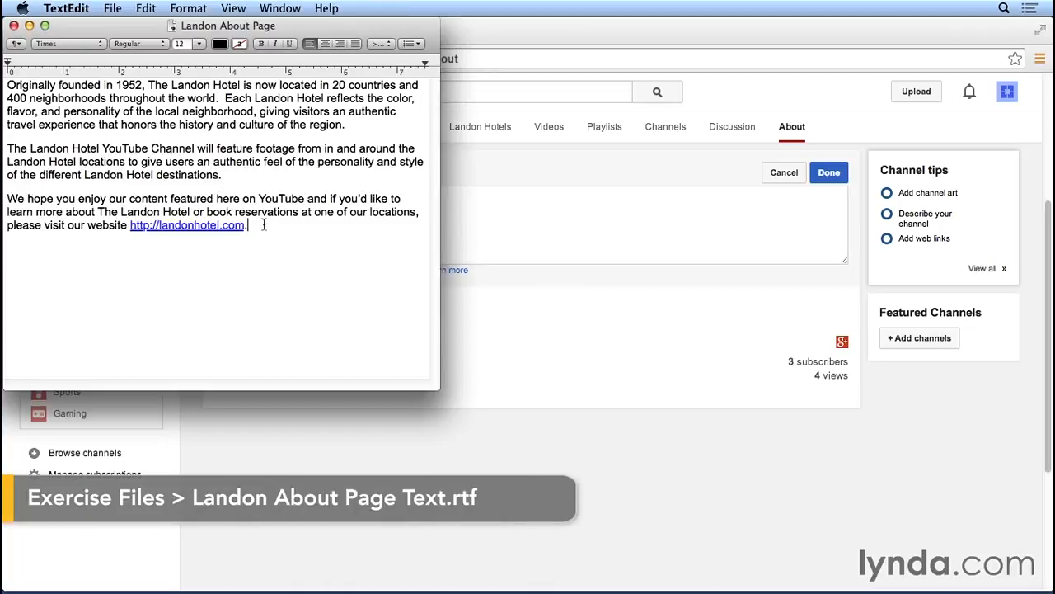
Step: Select and copy all of the Landon About Page text in TextEdit
key(cmd+a)
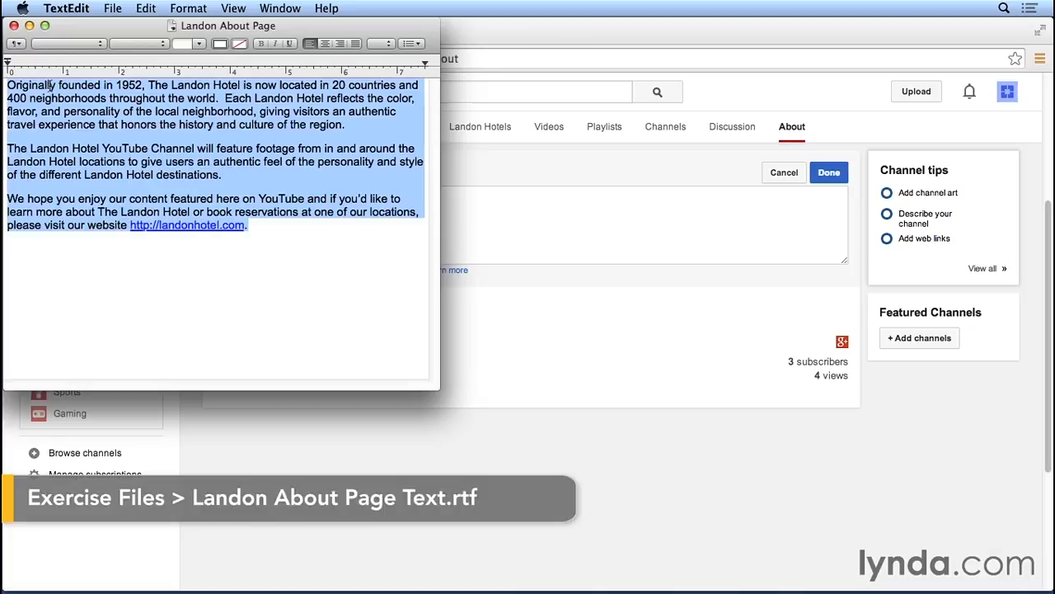
right_click(52, 86)
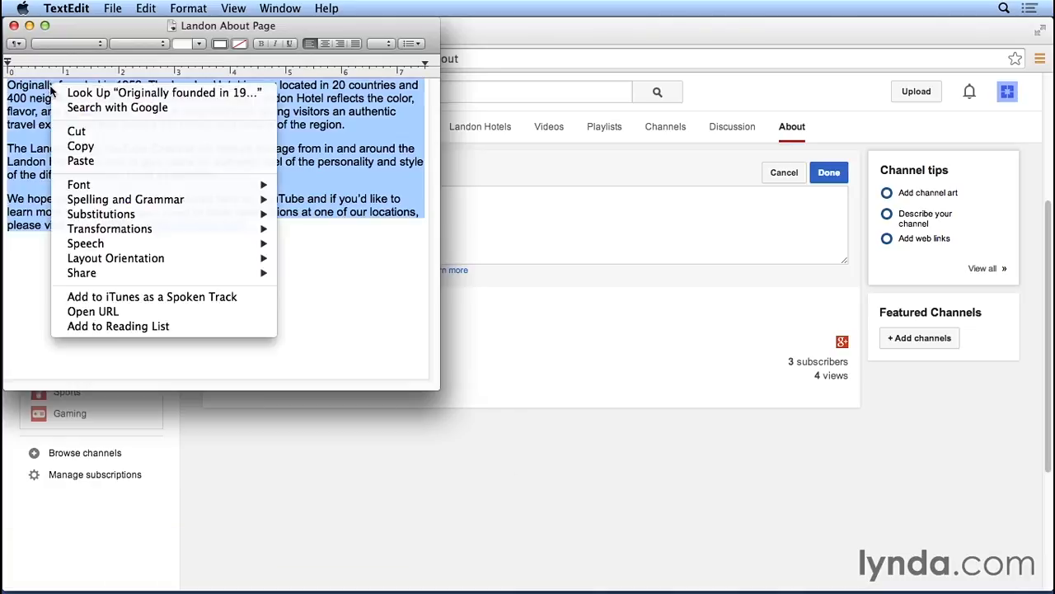
click(544, 280)
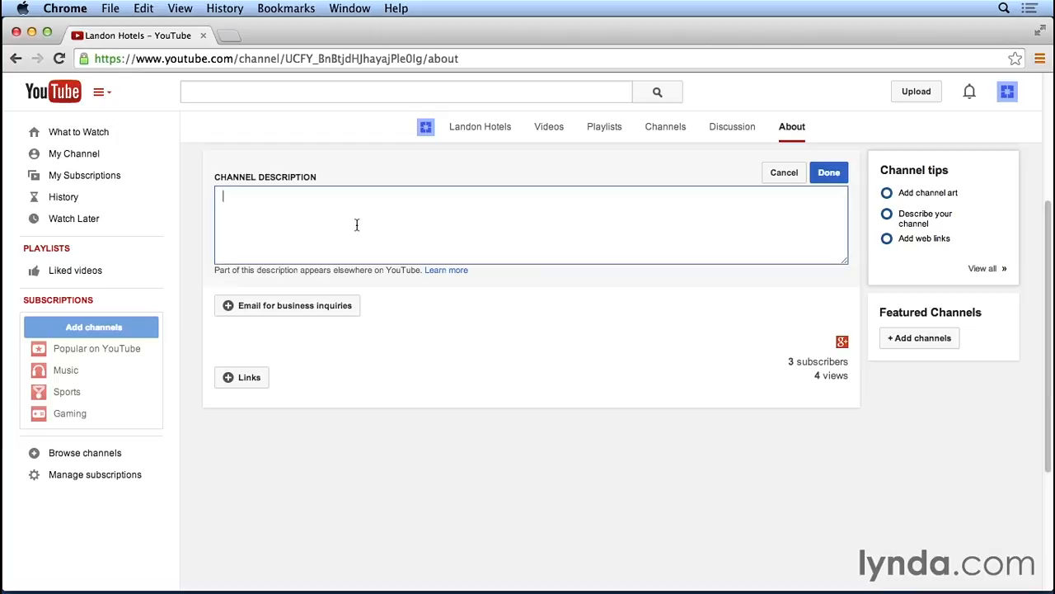
Step: Paste the Landon Hotels text into the channel description, review it, and save with Done
right_click(356, 227)
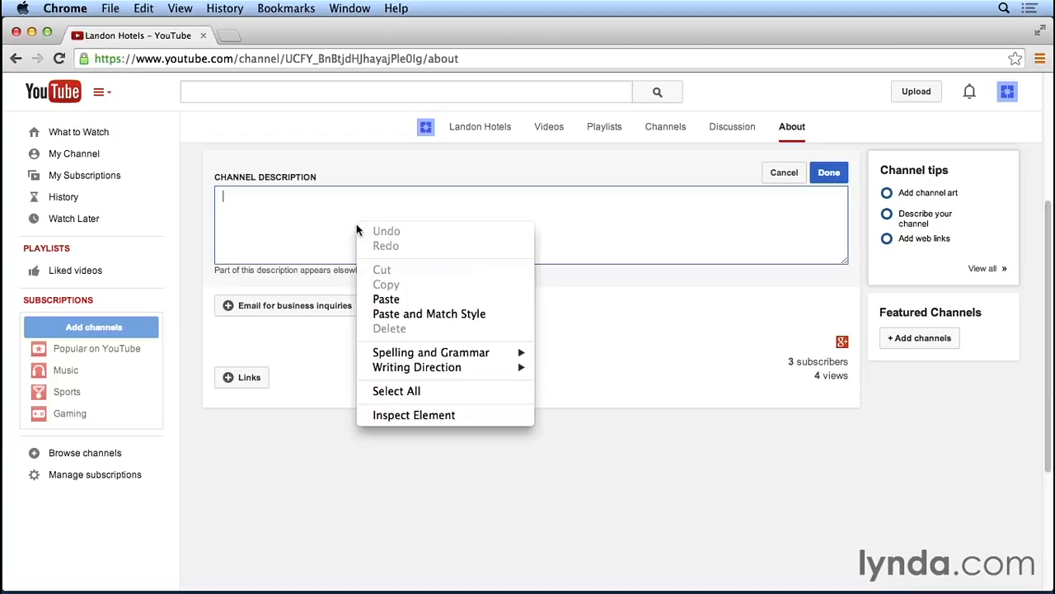
click(386, 299)
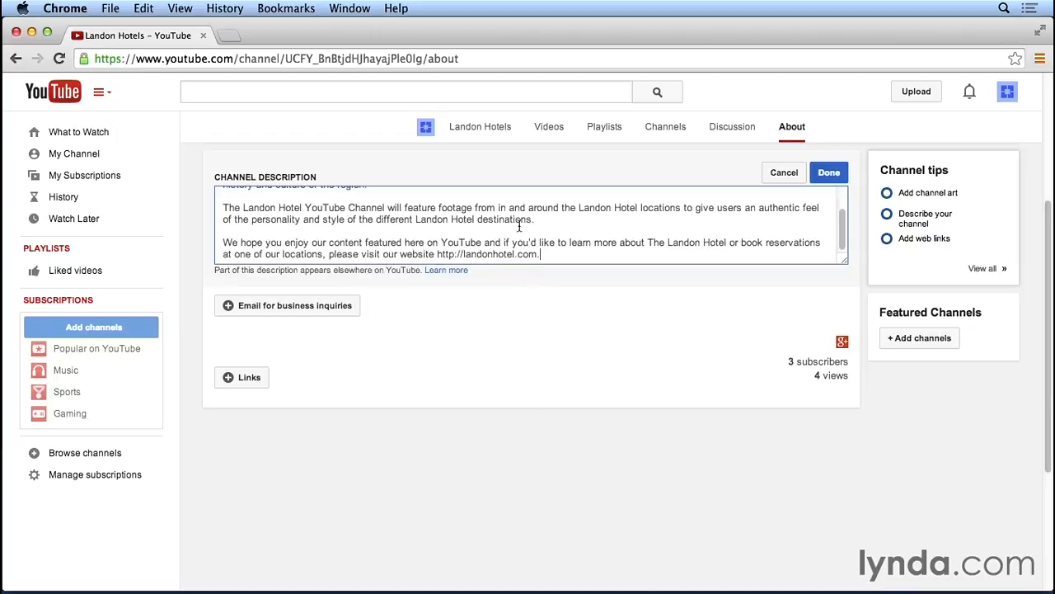
scroll(up, 3)
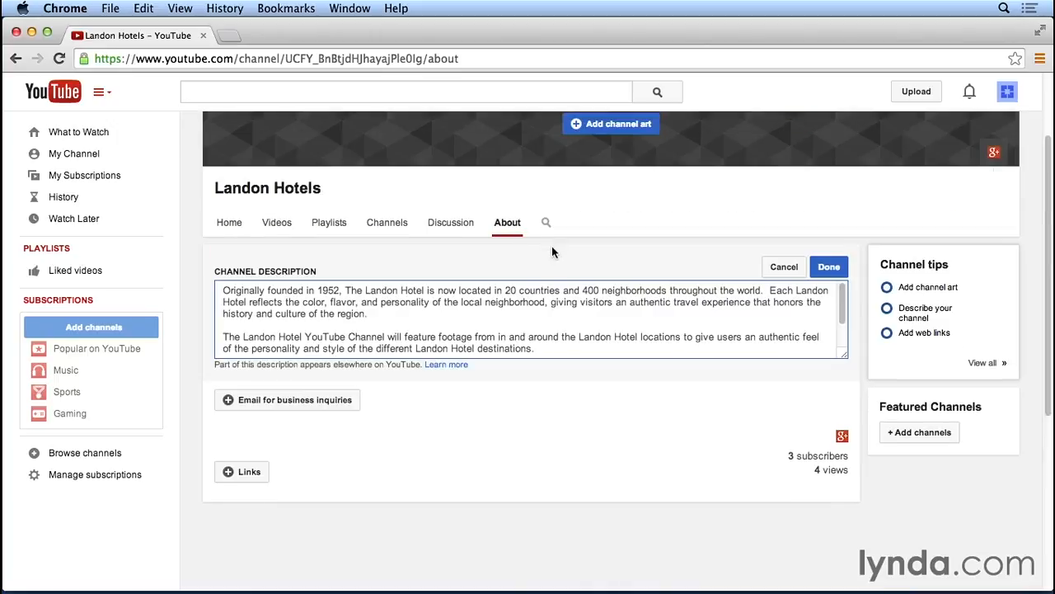
mouse_move(554, 264)
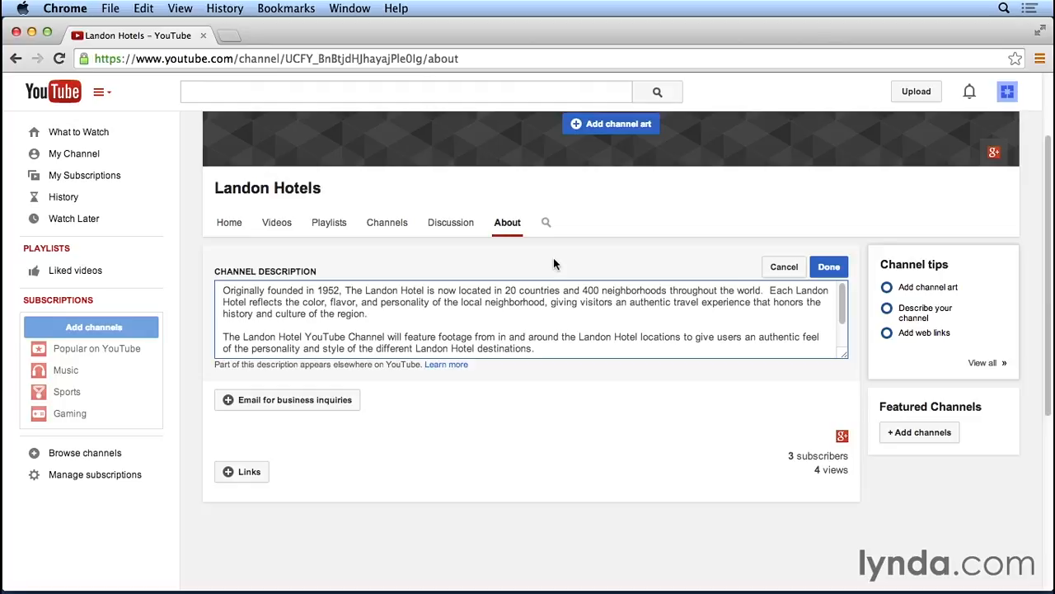
scroll(down, 3)
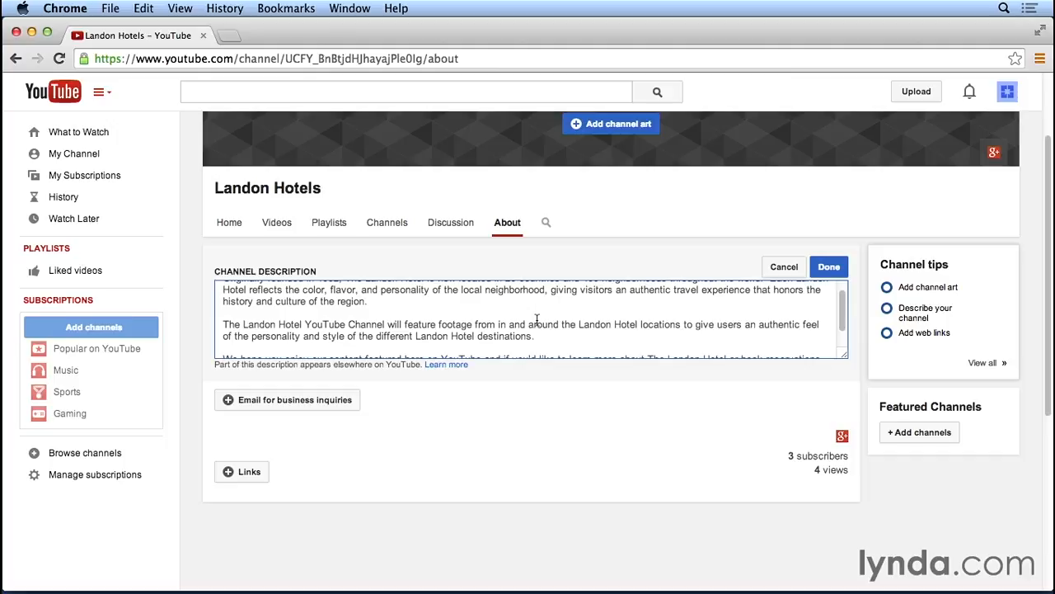
scroll(down, 3)
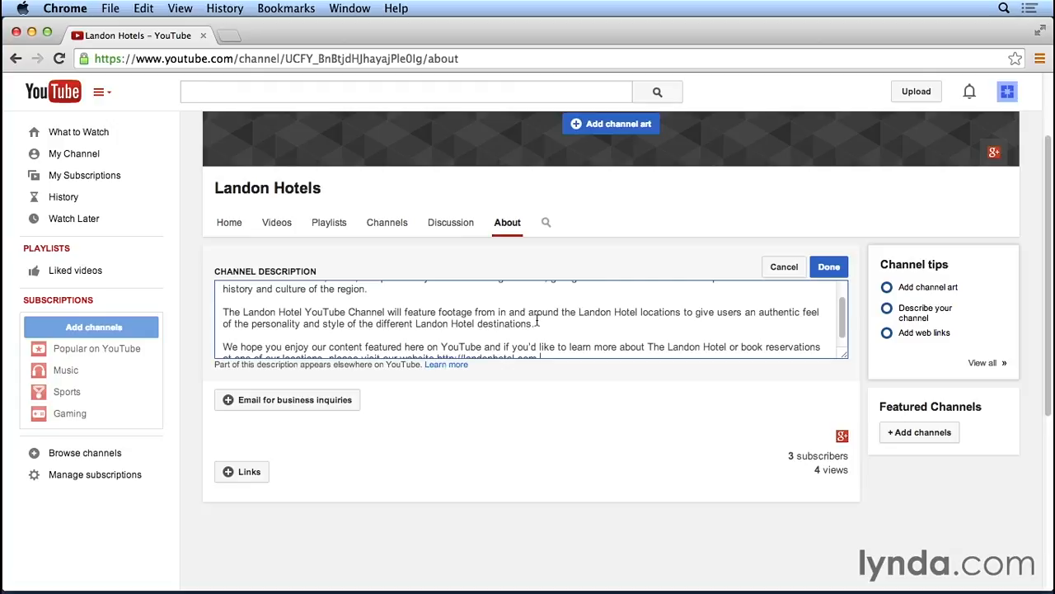
scroll(down, 3)
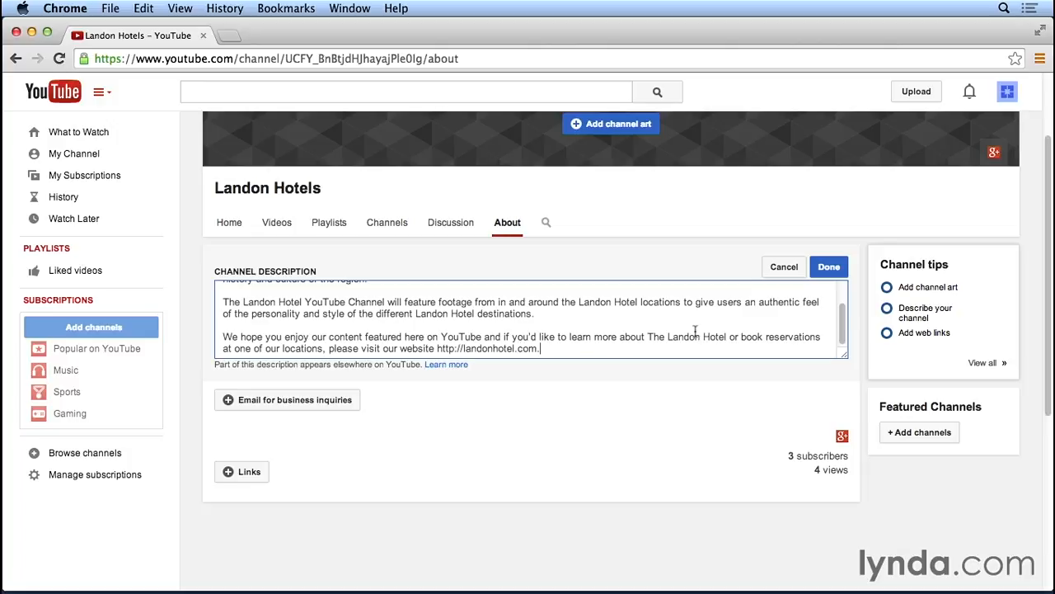
click(828, 267)
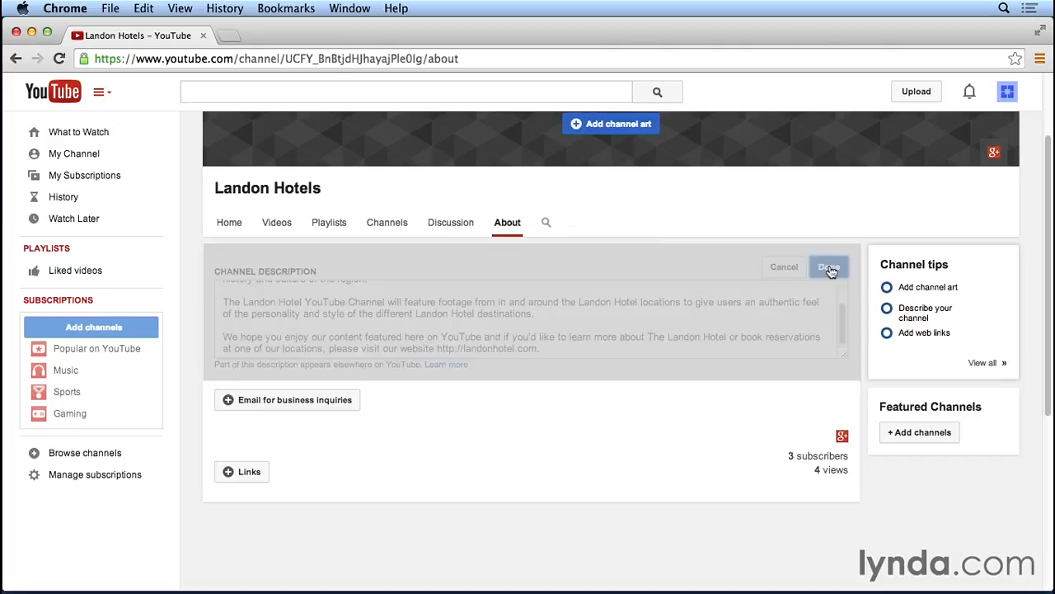
Step: Confirm the saved description and begin adding an email for business inquiries
click(828, 267)
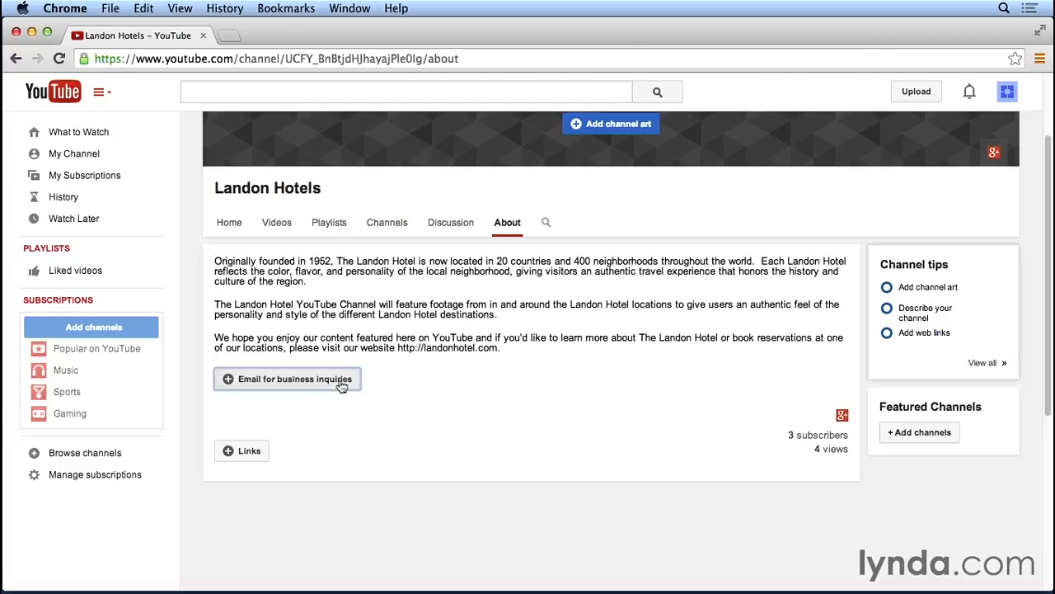
click(287, 377)
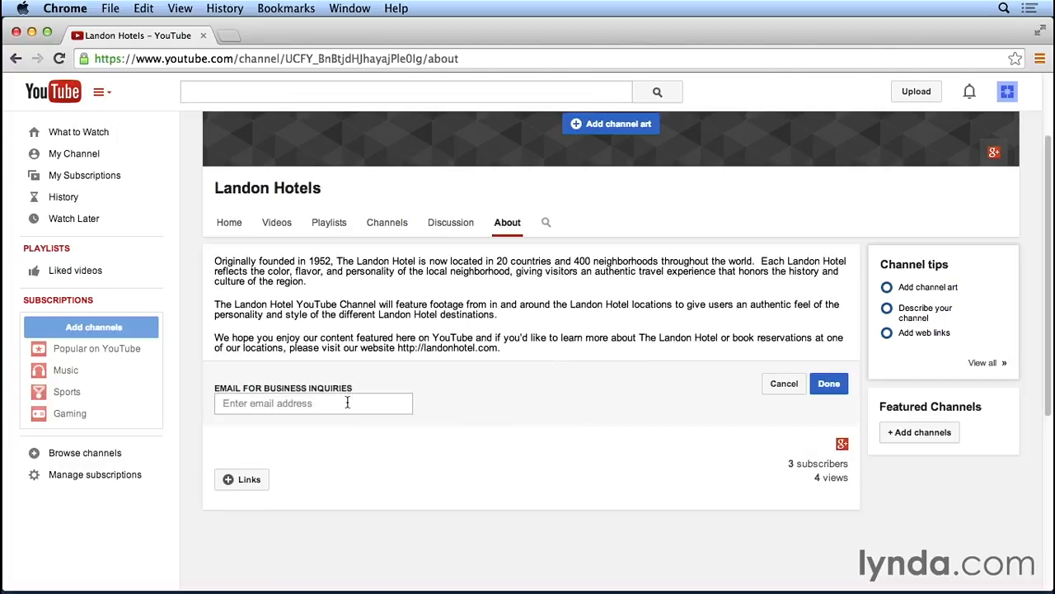
click(313, 402)
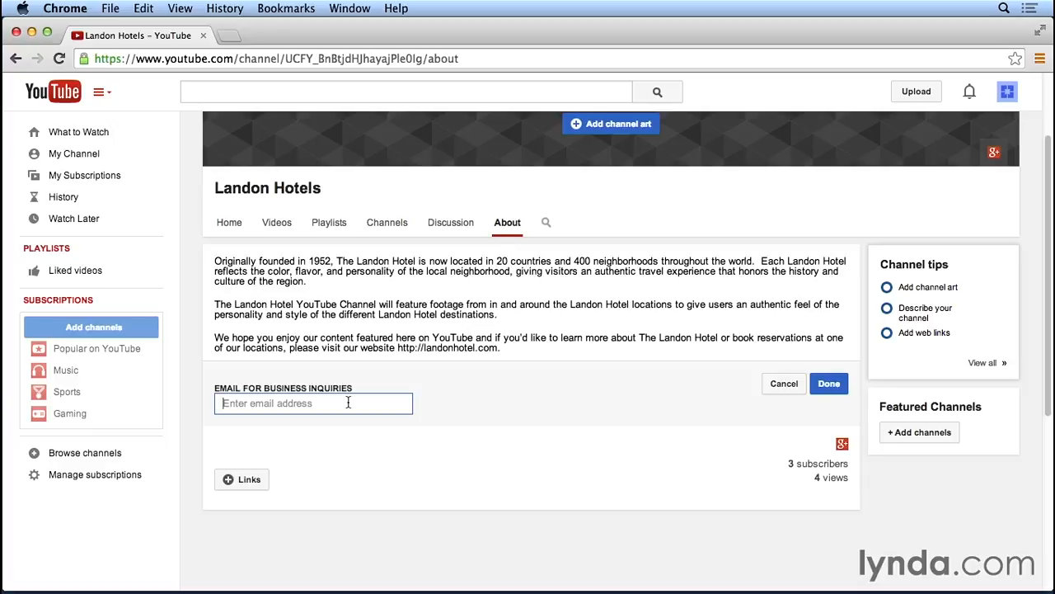
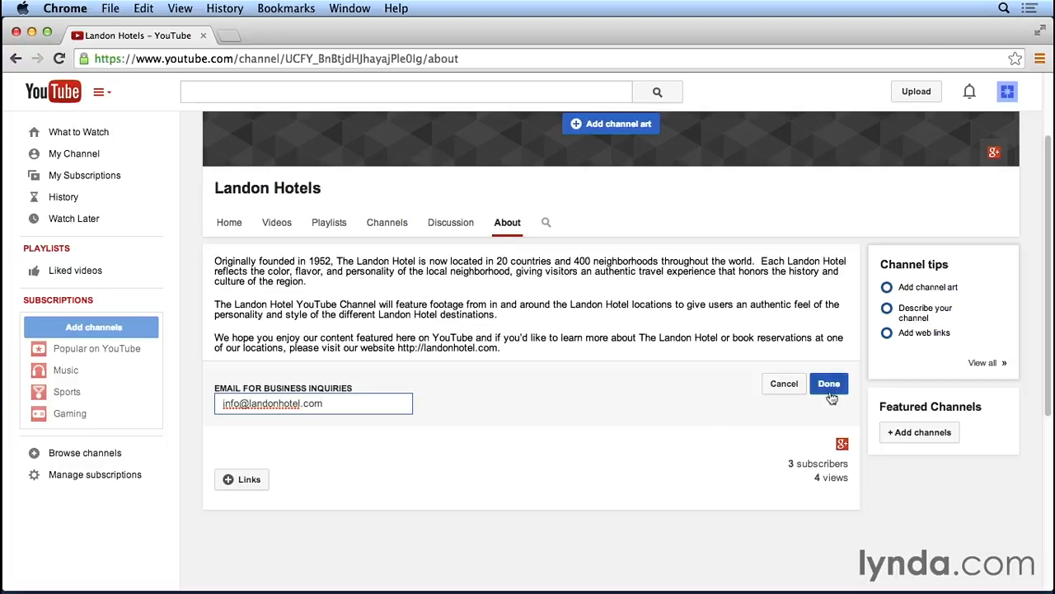
click(828, 383)
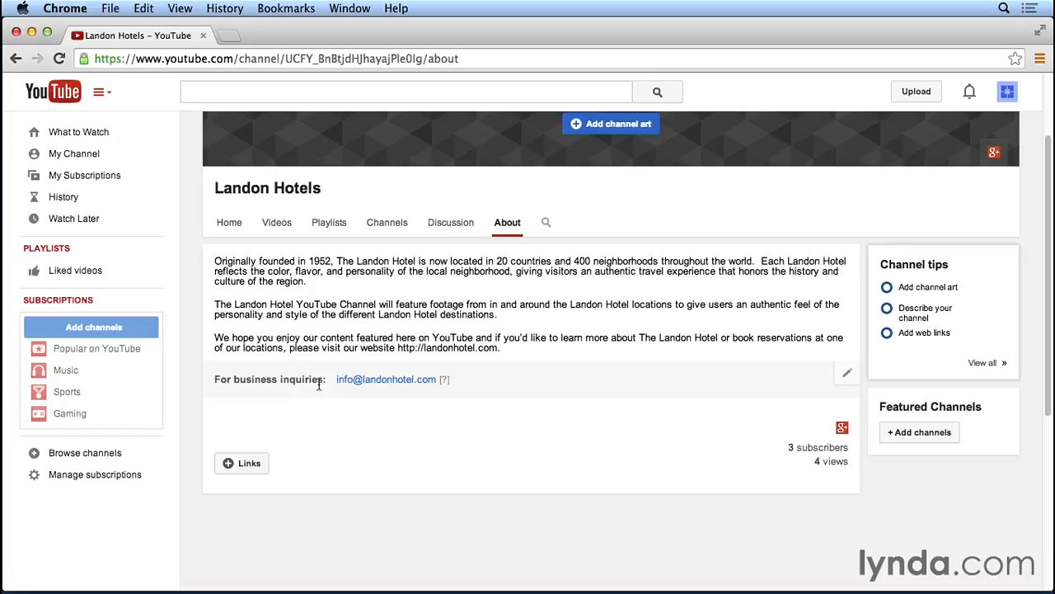
mouse_move(386, 379)
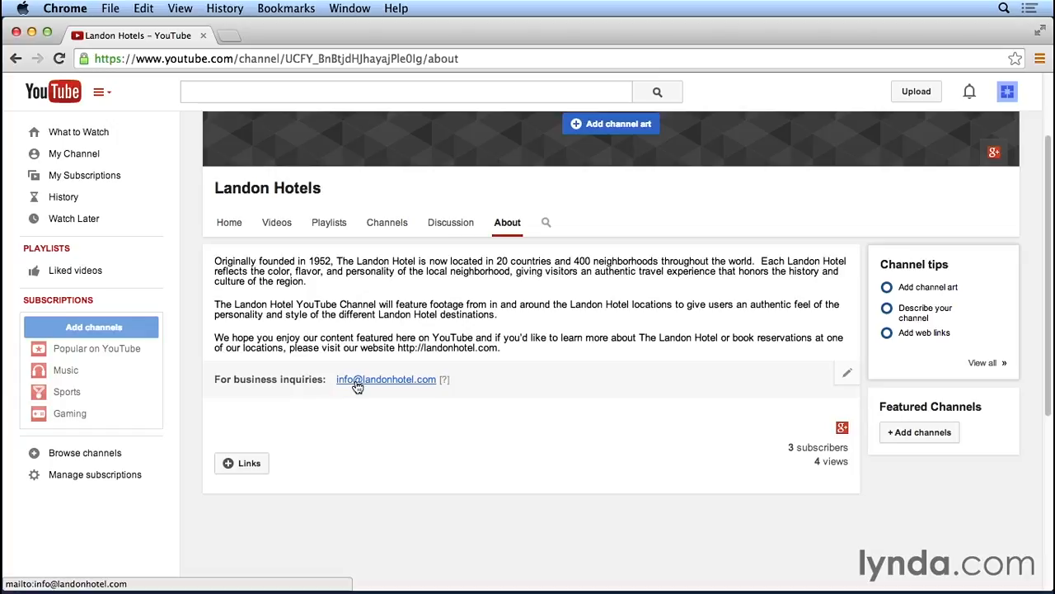